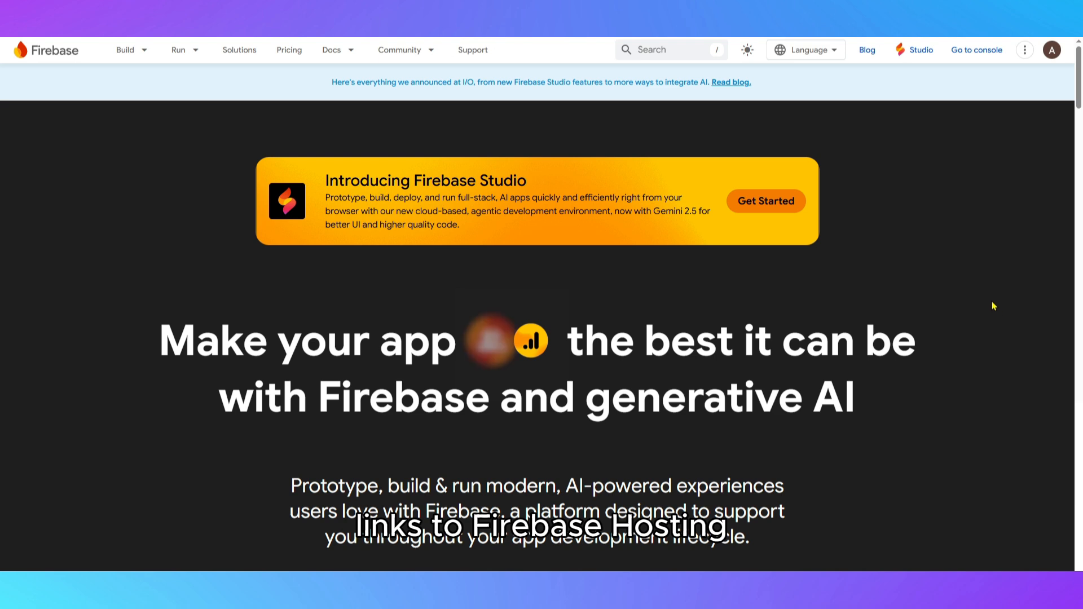
Scroll the homepage from the hero banner past Build and Run to the Generative AI and integrations sections.
scroll(down, 3)
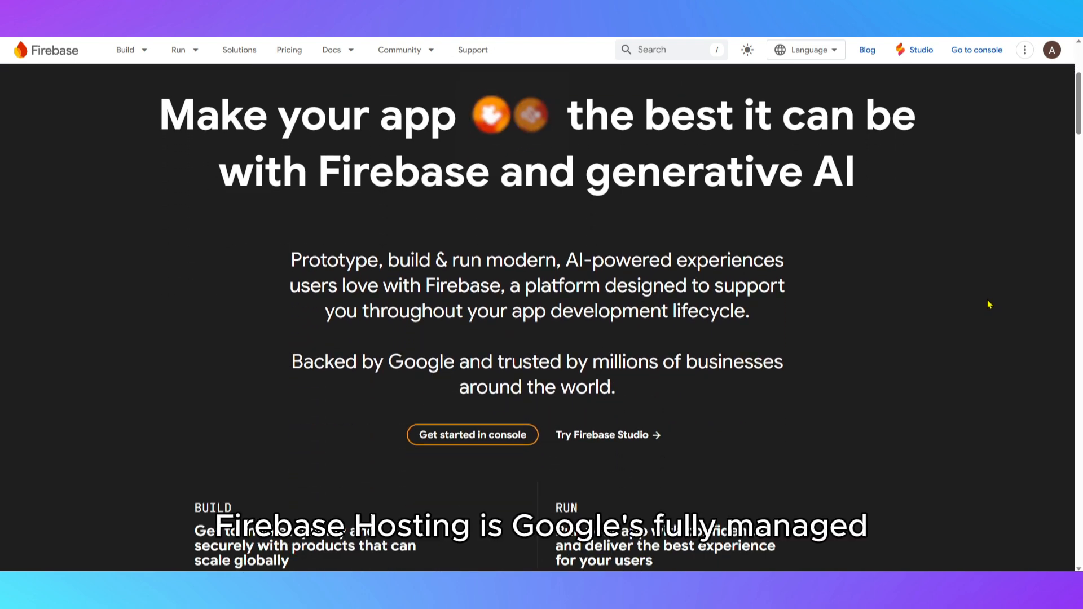
scroll(down, 3)
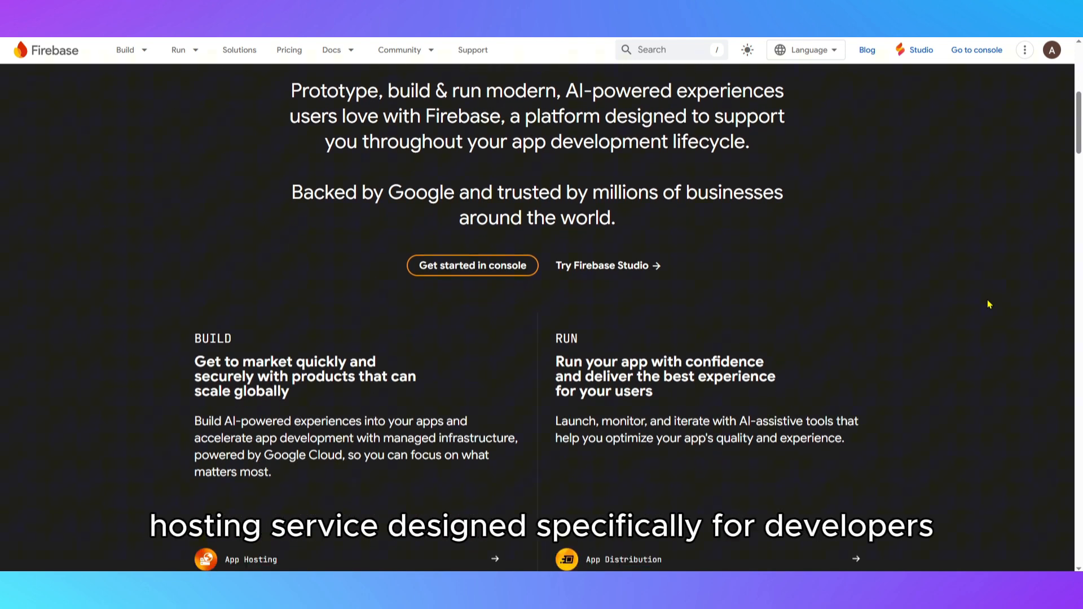
scroll(down, 3)
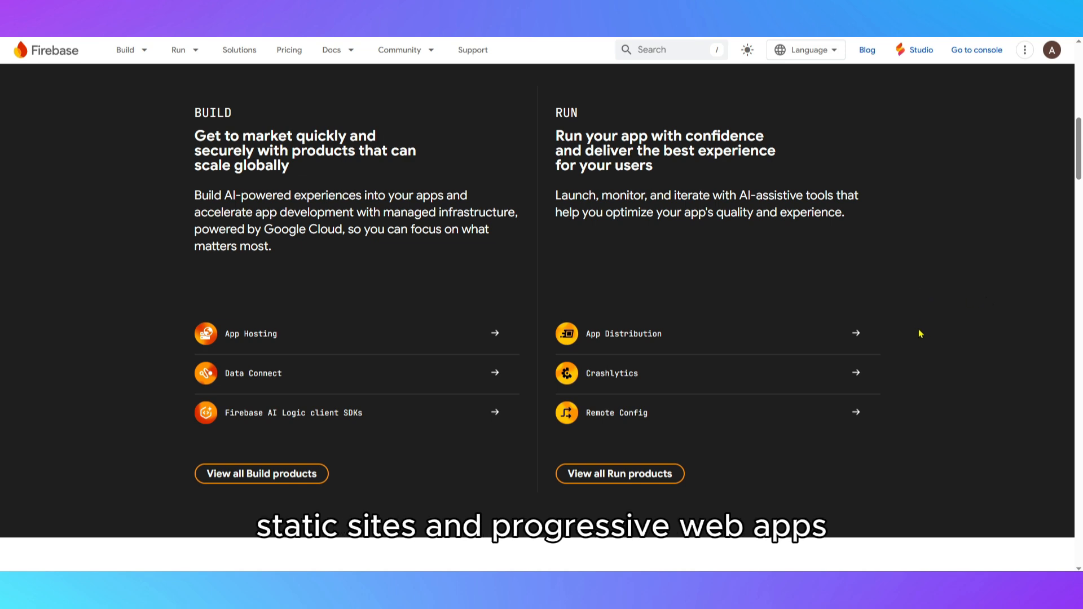
scroll(down, 3)
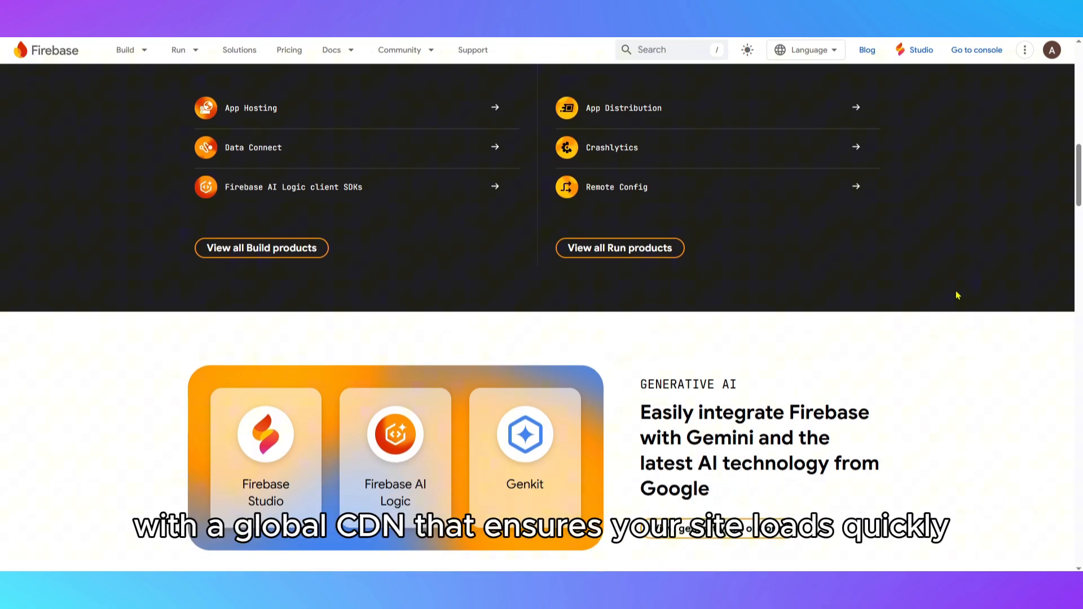
scroll(down, 3)
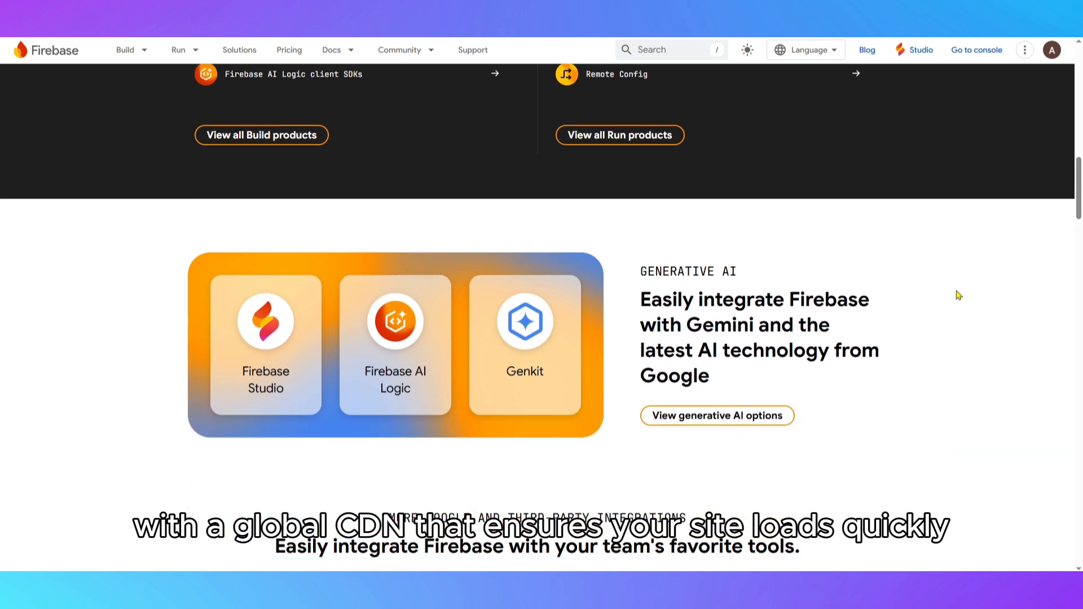
scroll(down, 3)
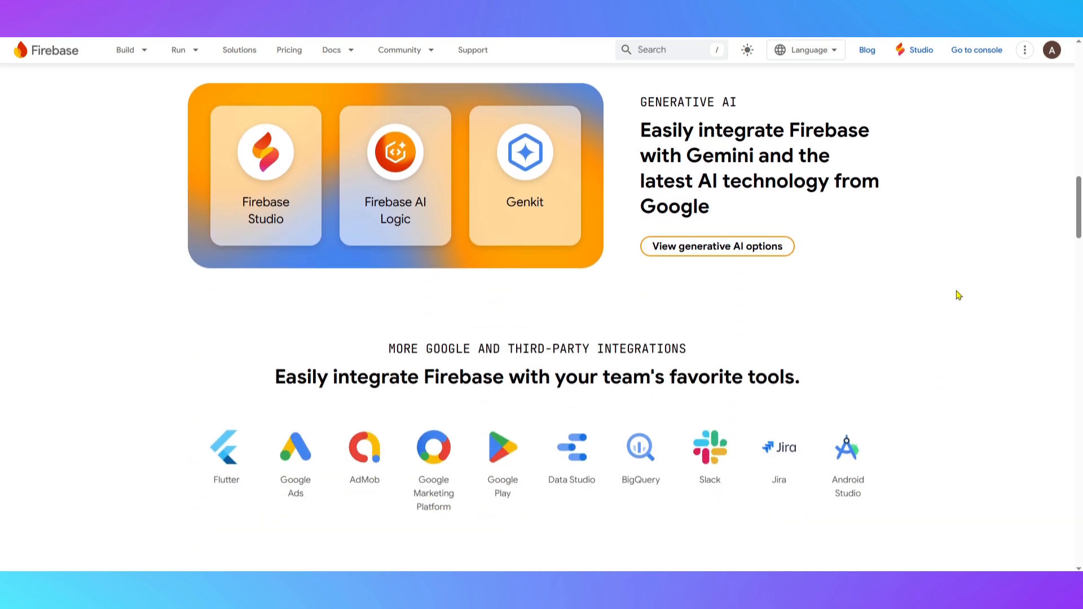
Scroll further past Extensions and the cross-platform code sample panel until News & Events appears.
scroll(down, 3)
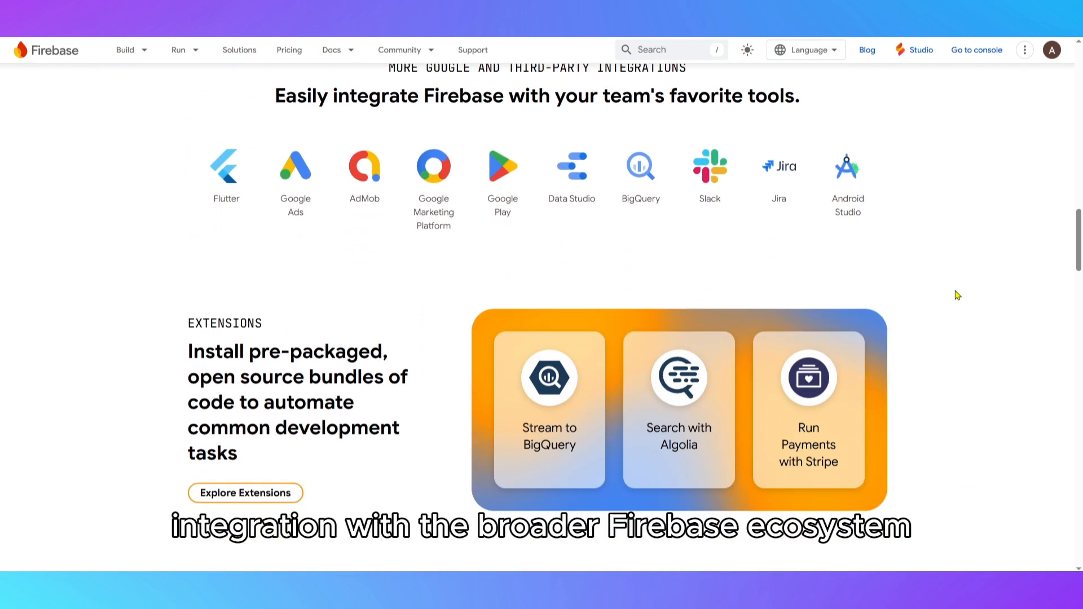
scroll(down, 3)
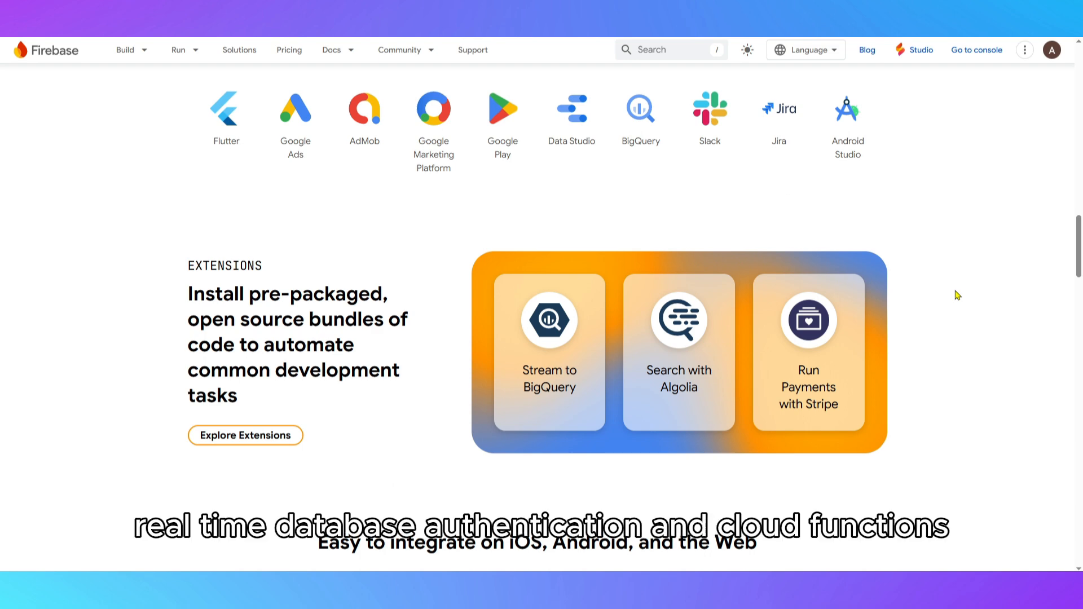
scroll(down, 3)
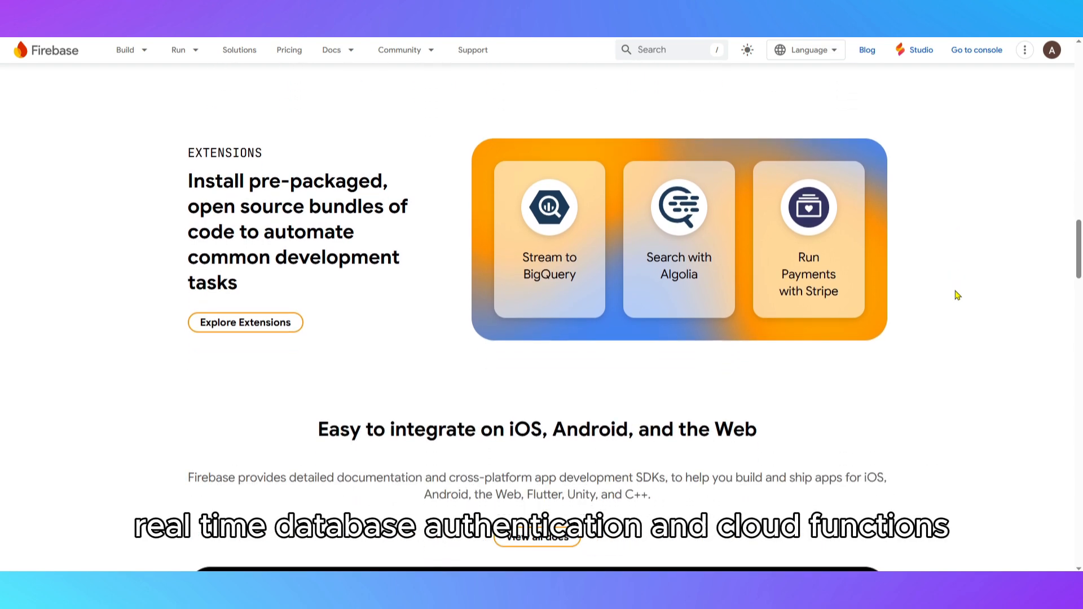
scroll(down, 3)
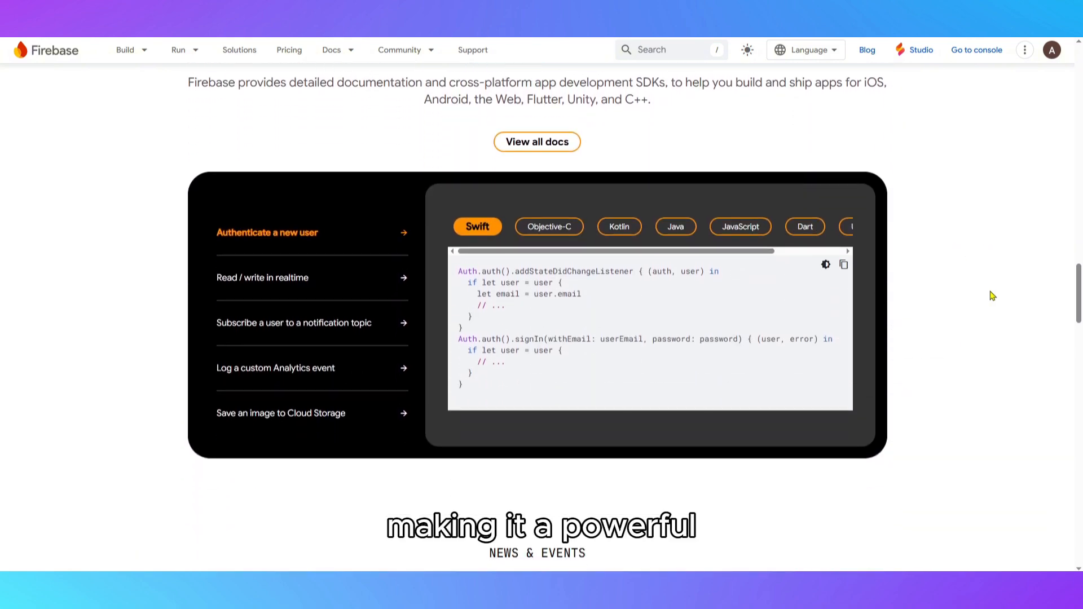
scroll(down, 3)
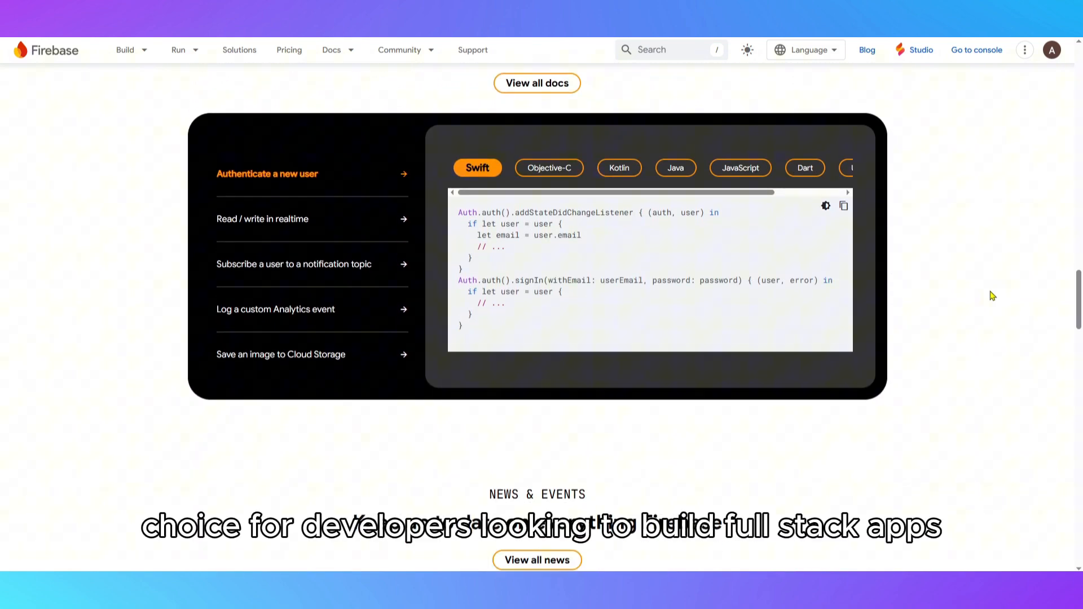
scroll(down, 3)
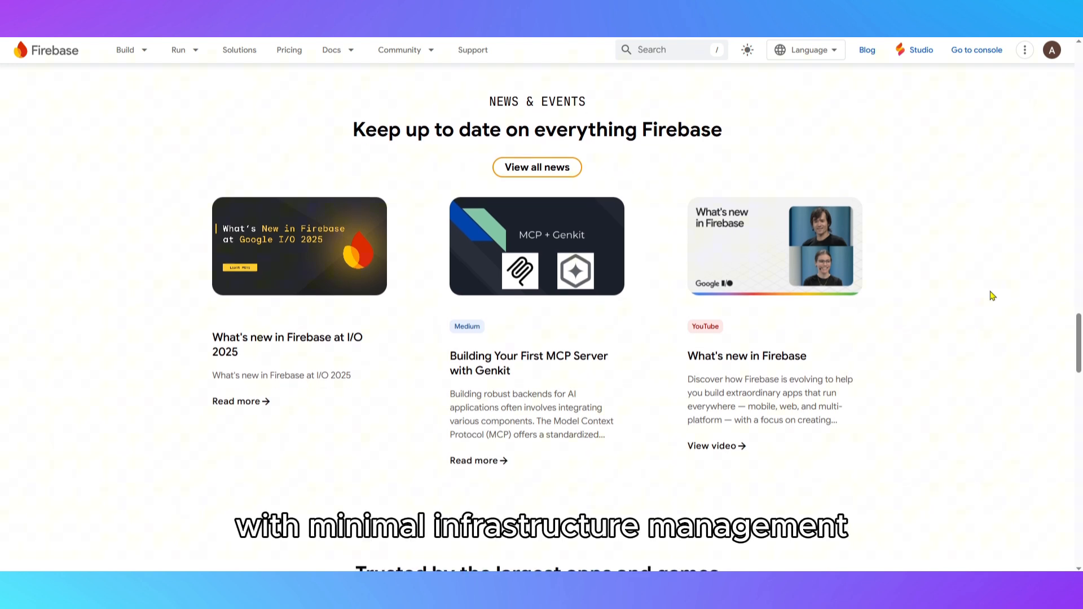
Scroll past customer logos and Common Use Cases to Try Firebase today and the All Firebase products list.
scroll(down, 3)
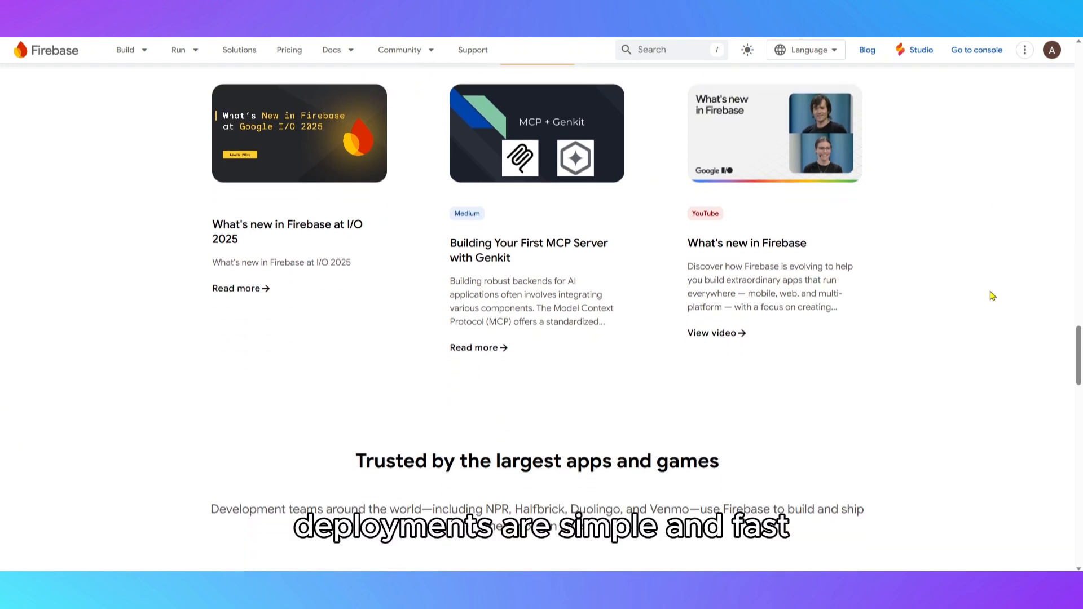
scroll(down, 3)
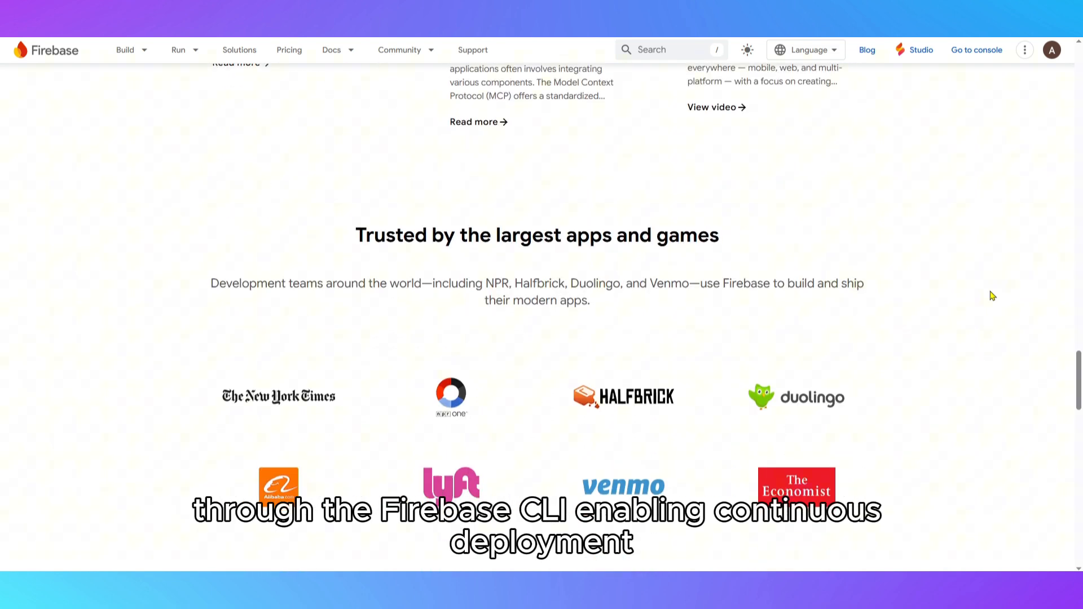
scroll(down, 3)
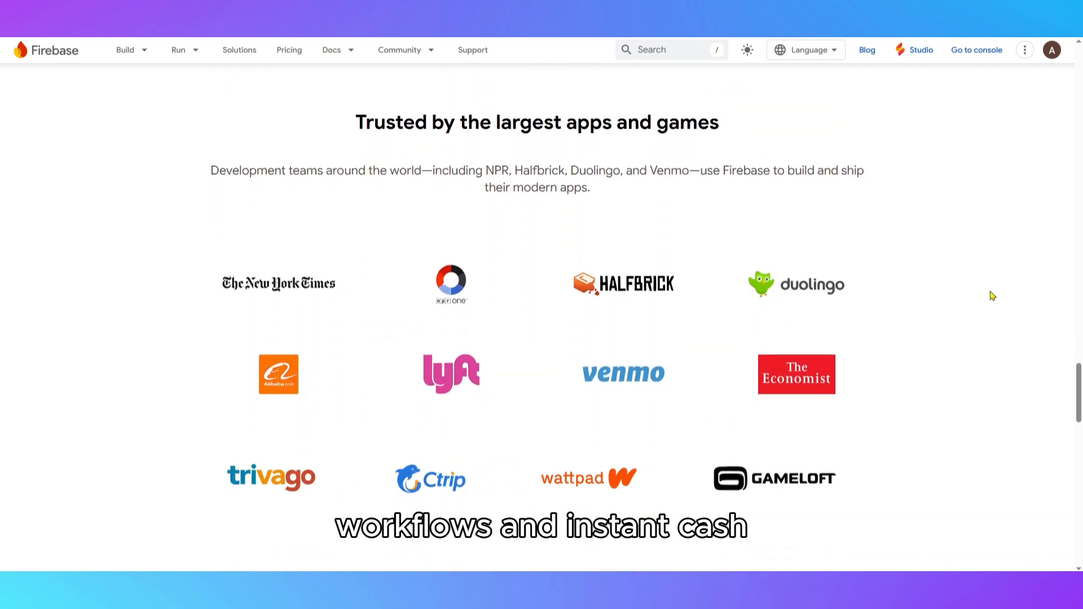
scroll(down, 3)
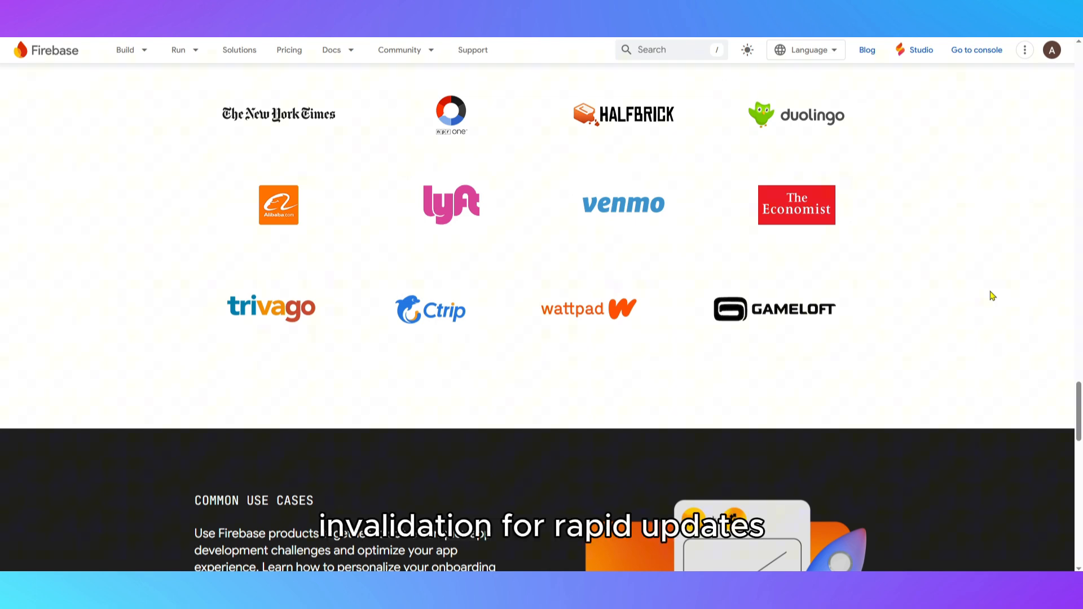
scroll(down, 3)
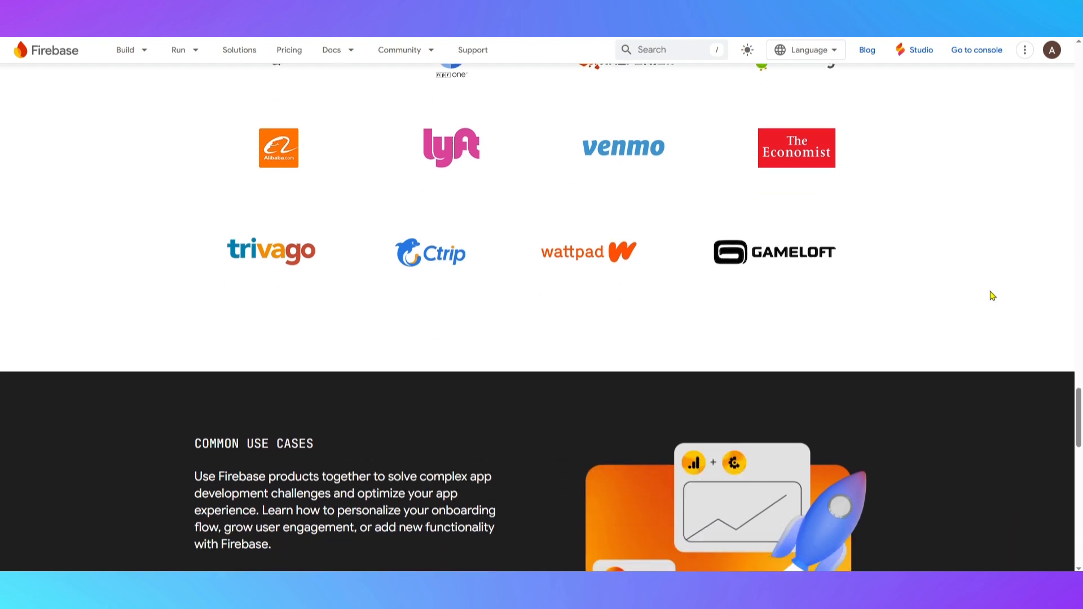
scroll(down, 3)
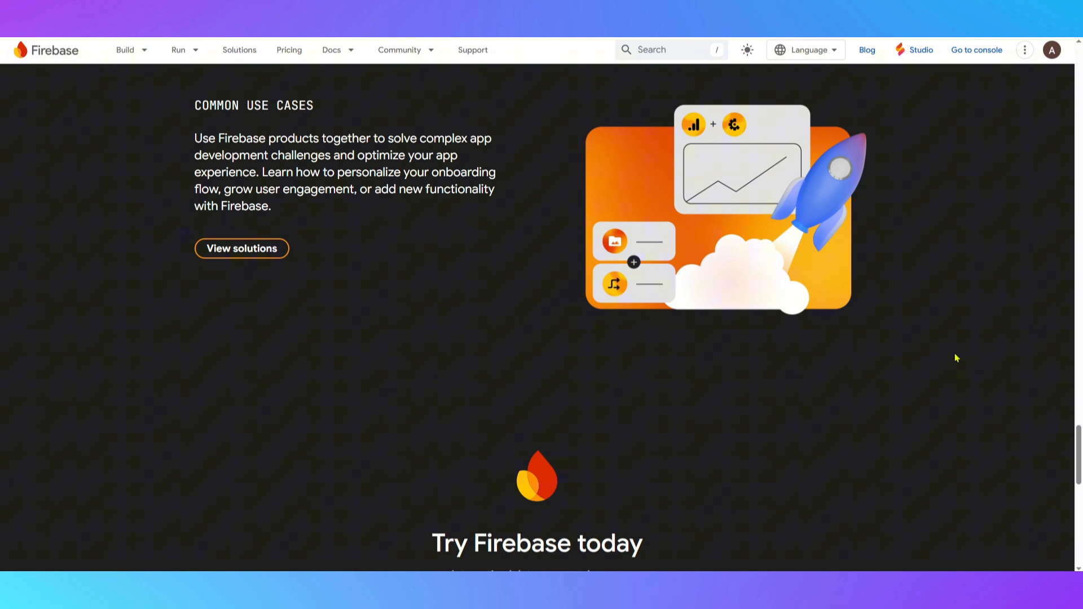
scroll(down, 3)
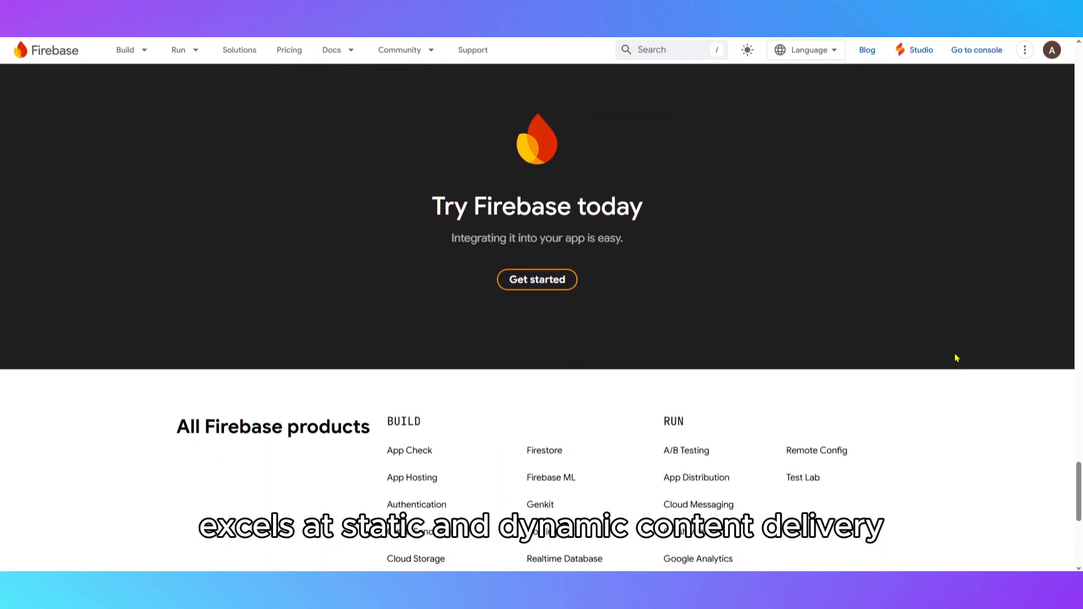
scroll(down, 3)
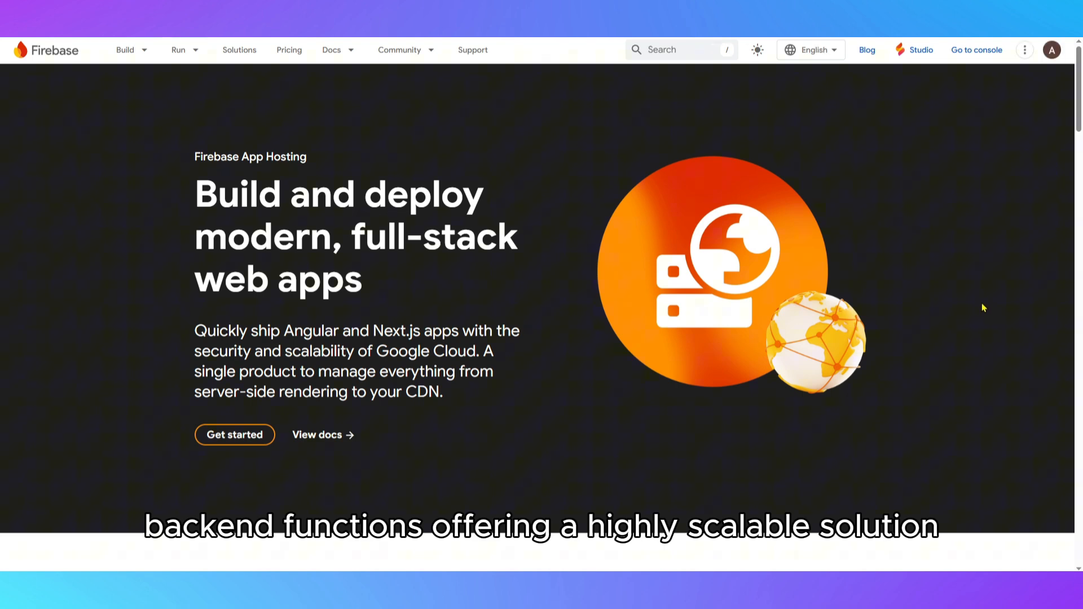
Scroll the App Hosting page down through its feature cards and Documentation/Pricing sections.
scroll(down, 3)
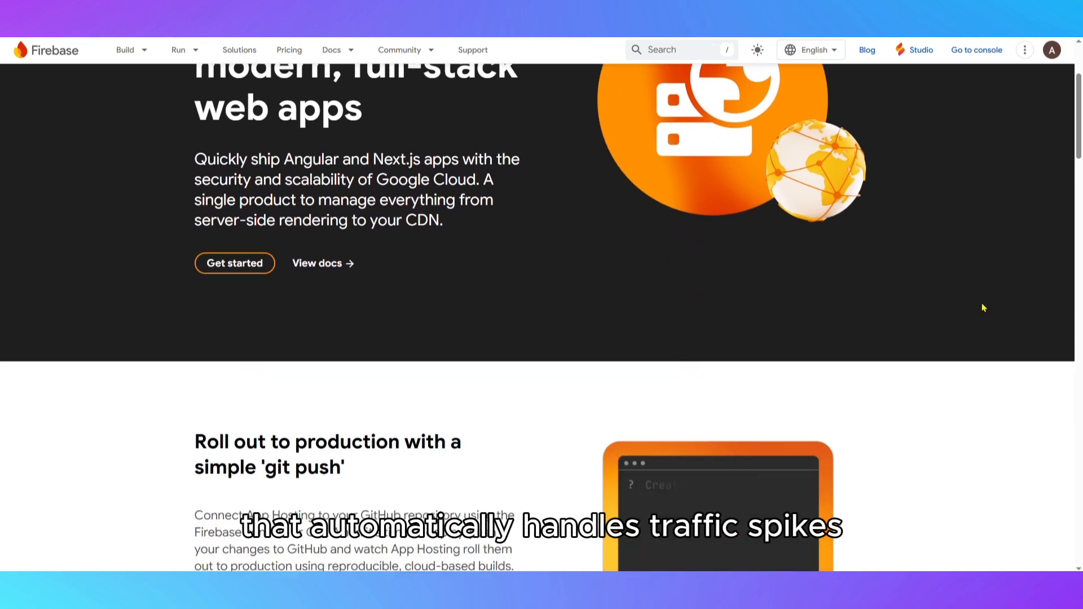
scroll(down, 3)
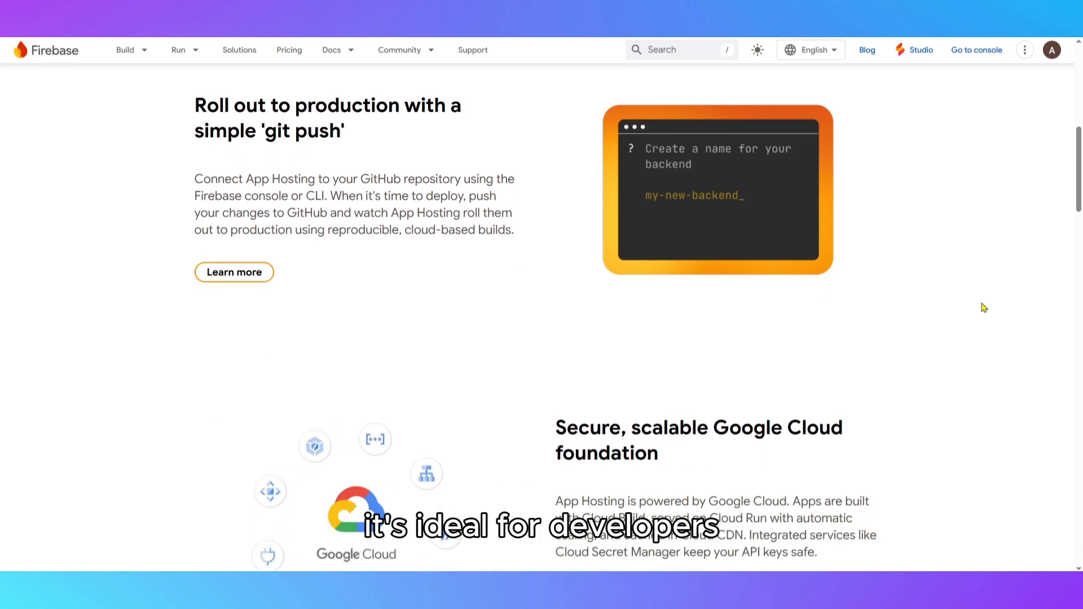
scroll(down, 3)
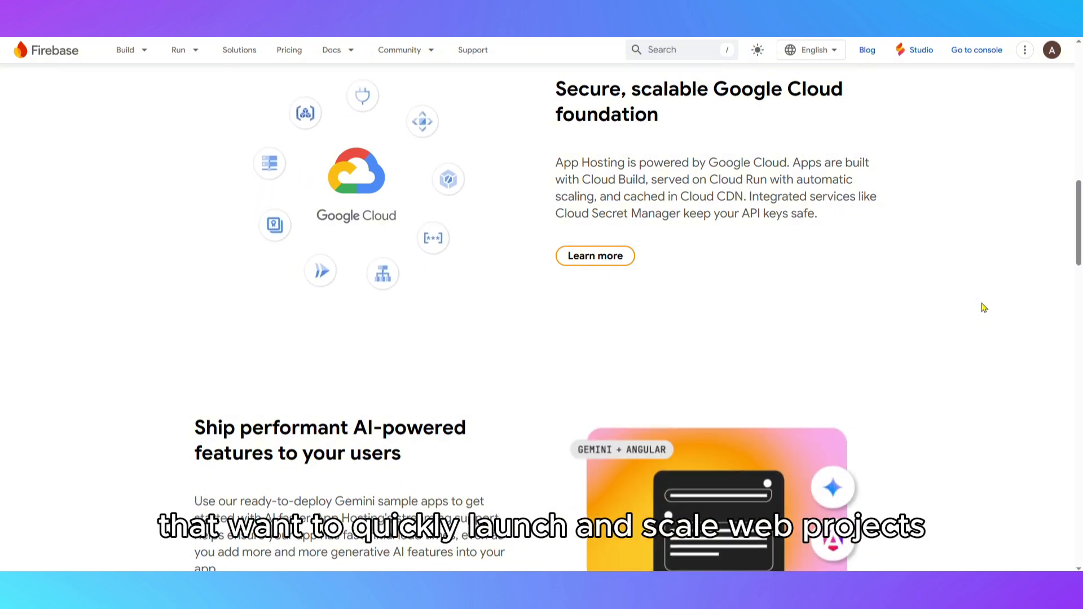
scroll(down, 3)
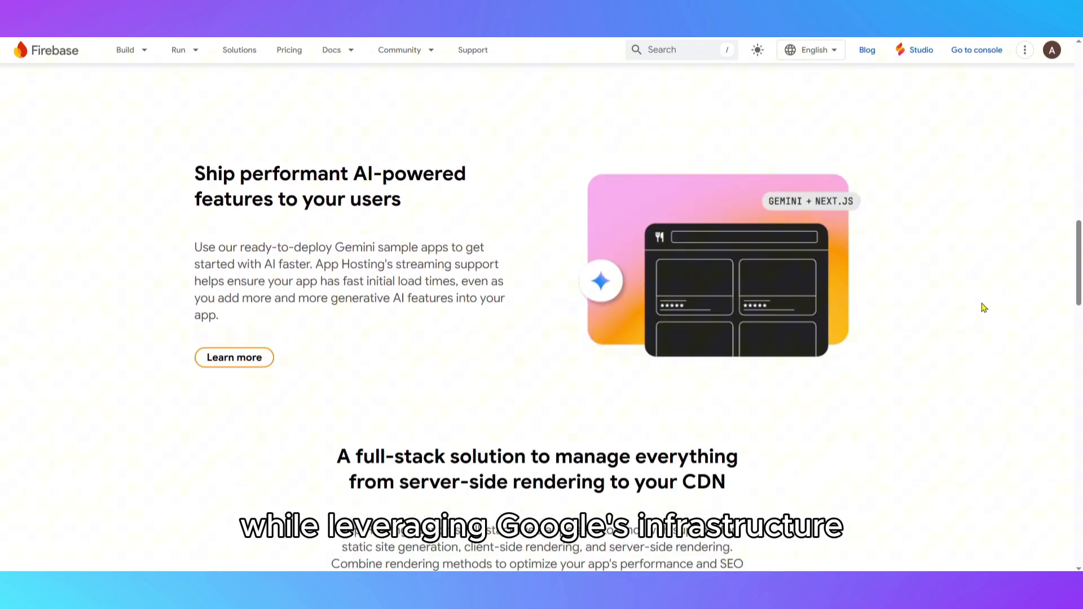
scroll(down, 3)
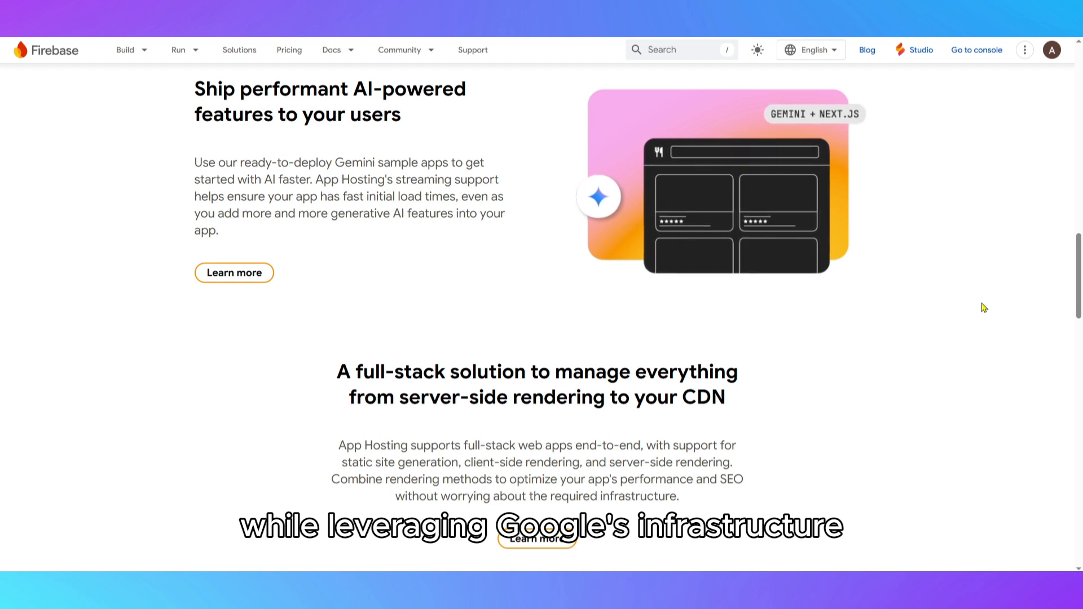
scroll(down, 3)
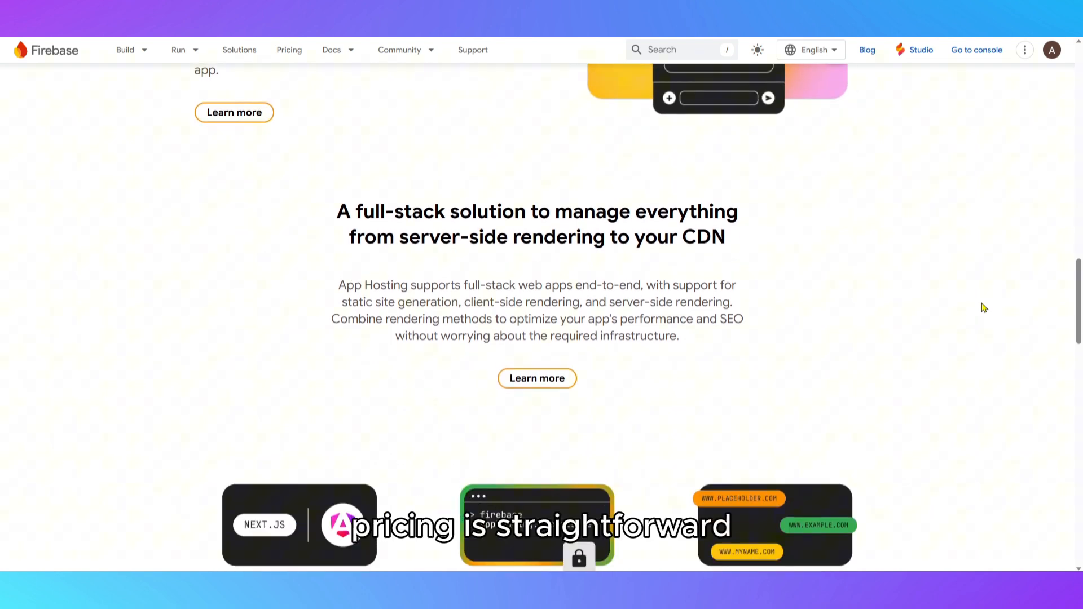
scroll(down, 3)
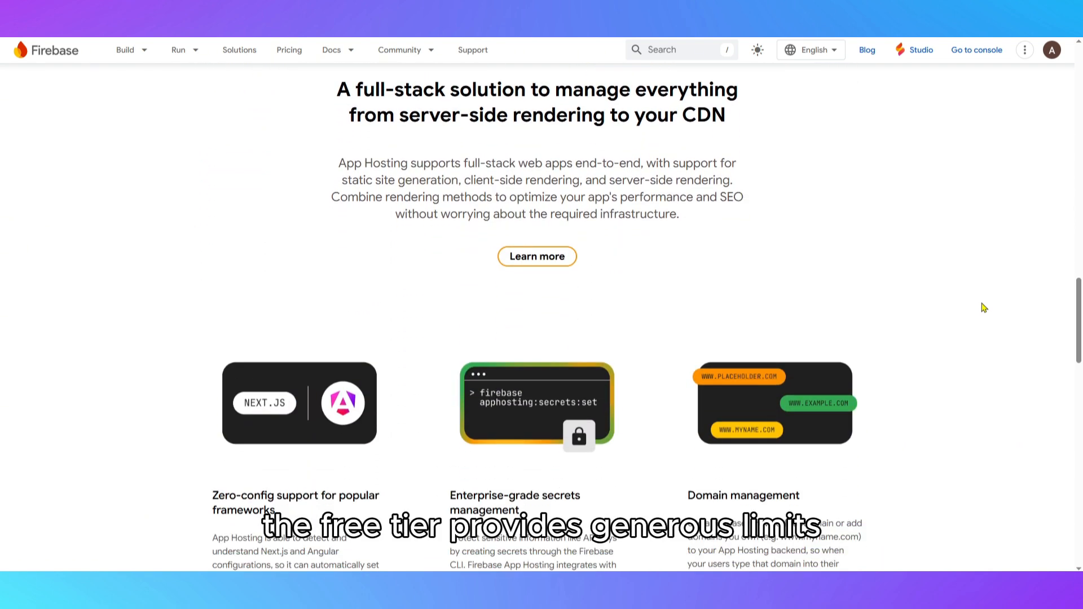
scroll(down, 3)
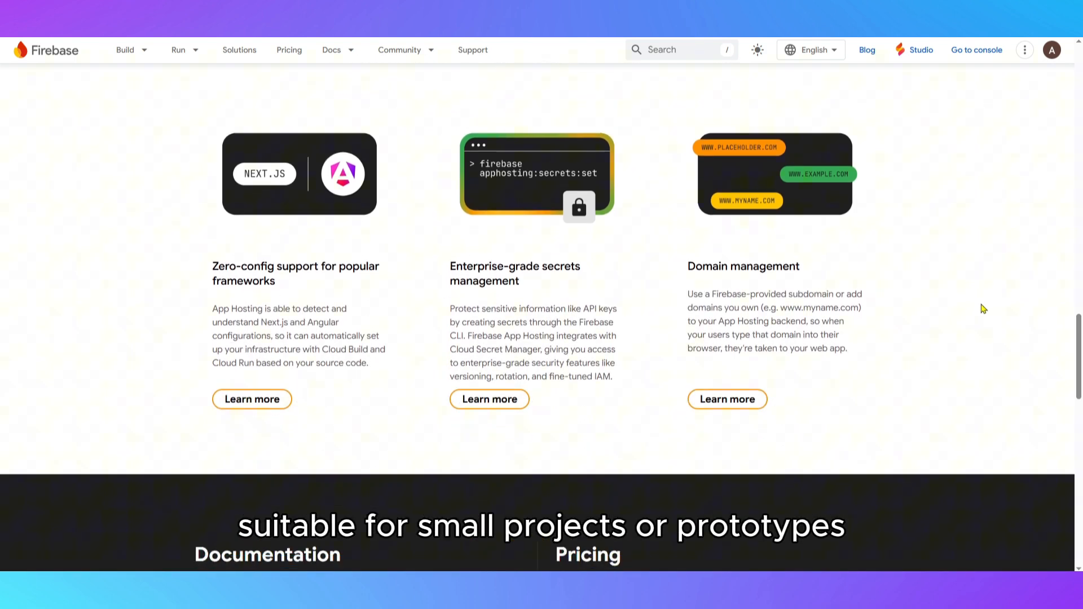
Continue past Try Firebase to the full Firebase products list and footer links.
scroll(down, 3)
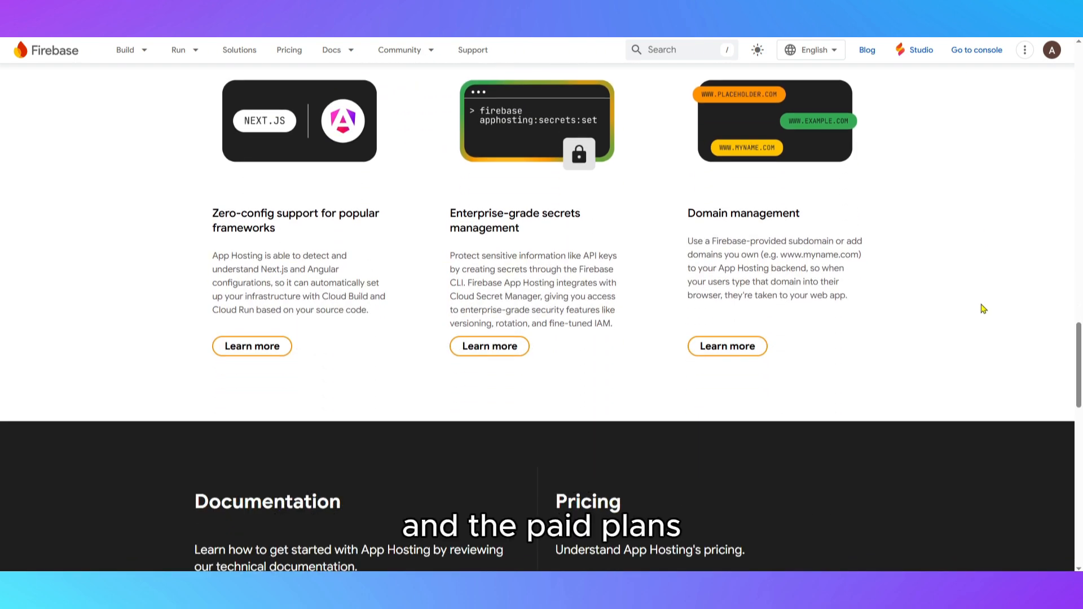
scroll(down, 3)
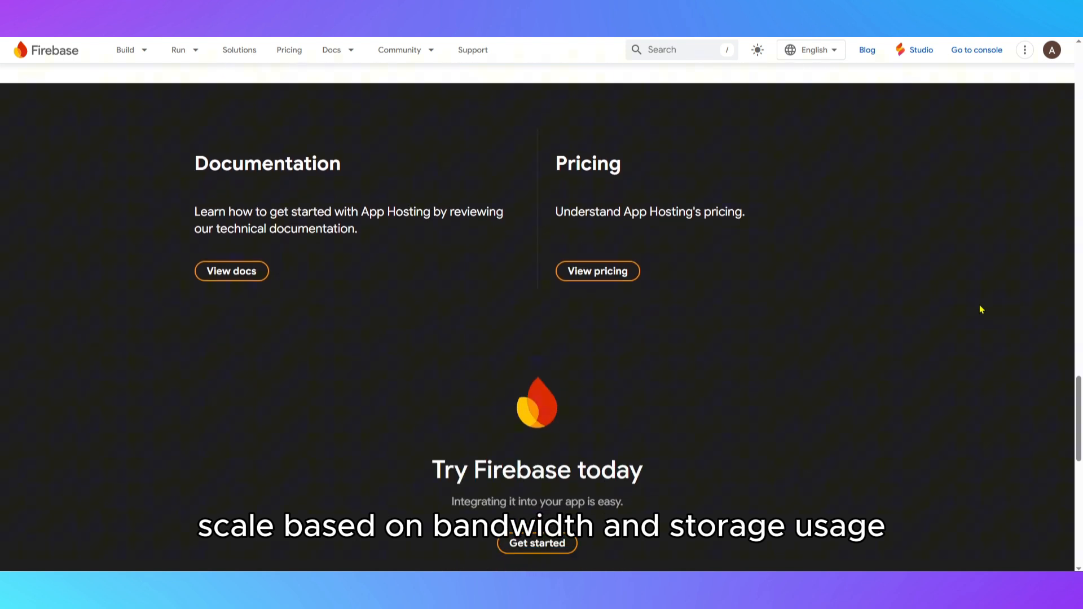
scroll(down, 3)
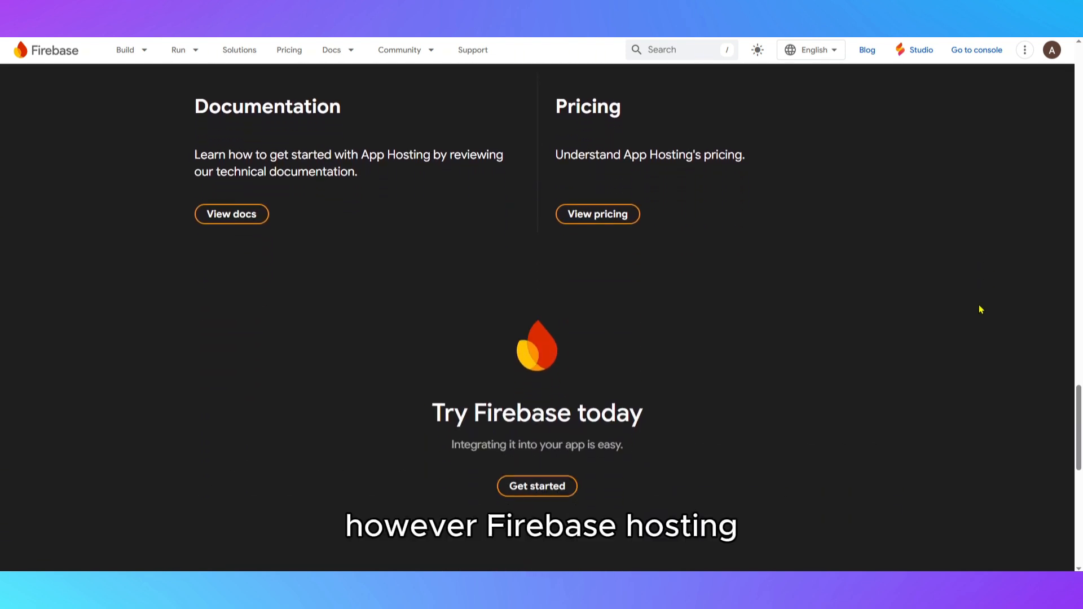
scroll(down, 3)
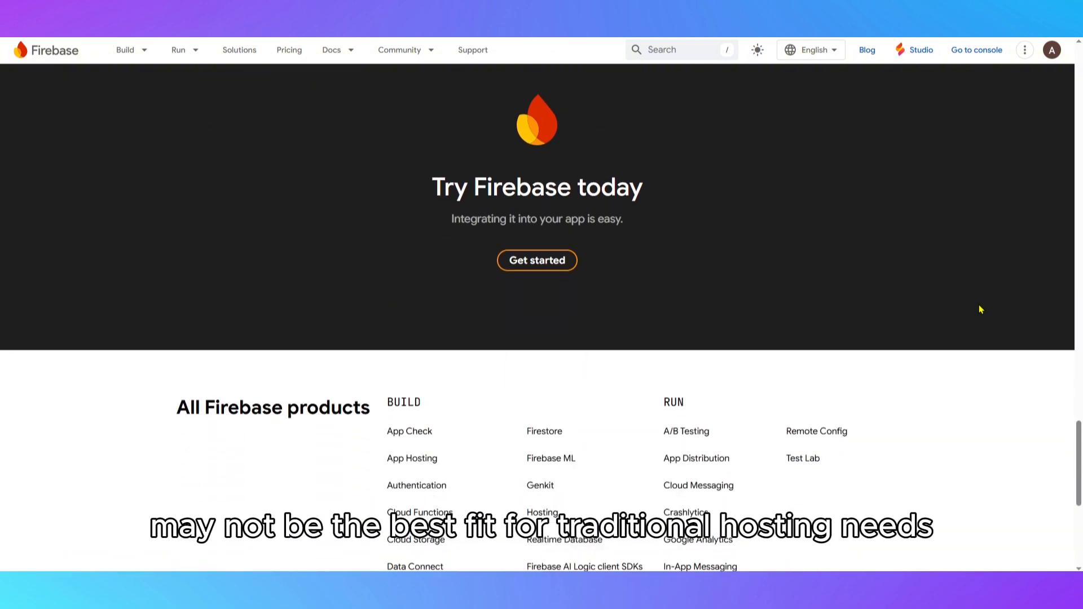
scroll(down, 3)
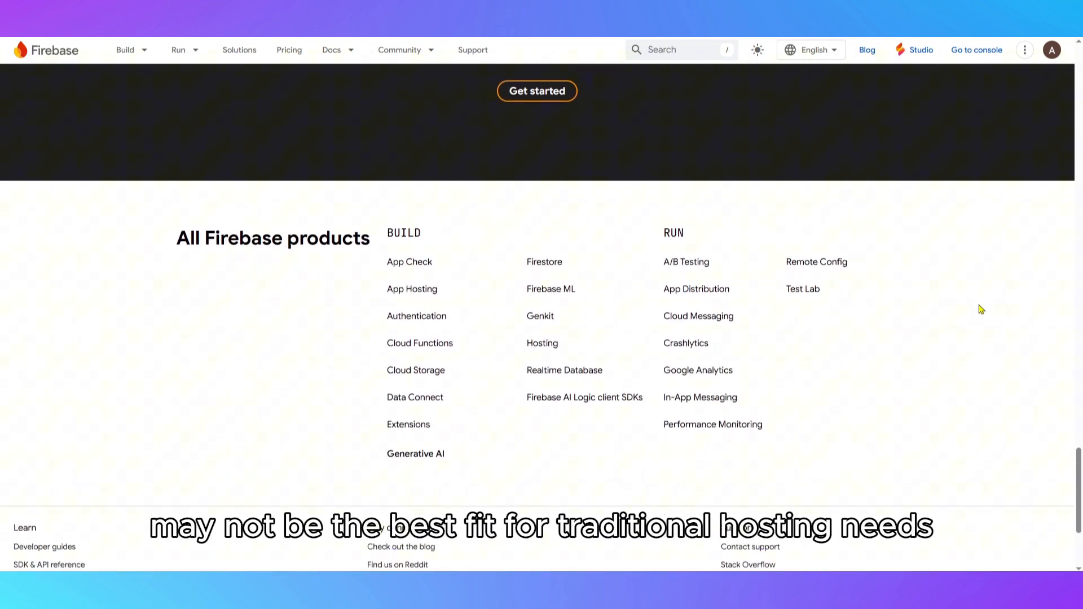
scroll(down, 3)
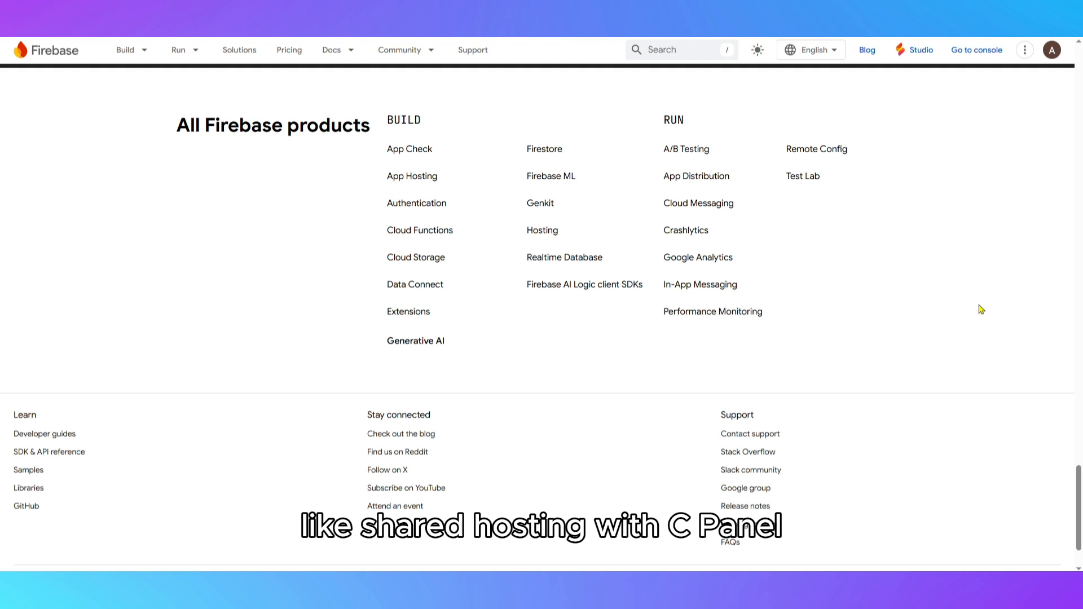
scroll(down, 3)
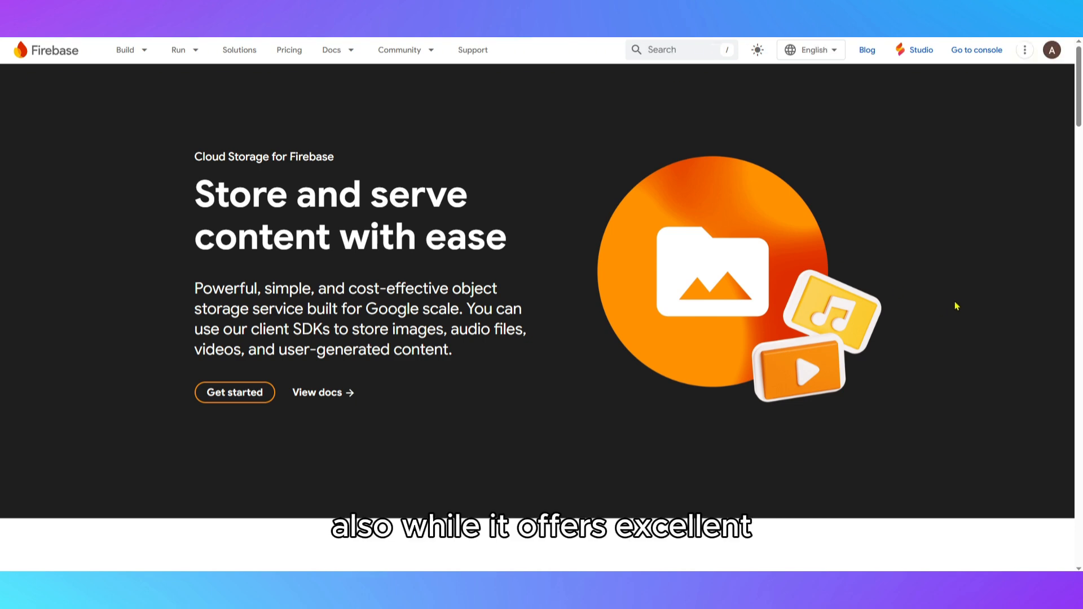
Scroll the Cloud Storage for Firebase page down through its feature sections.
scroll(down, 3)
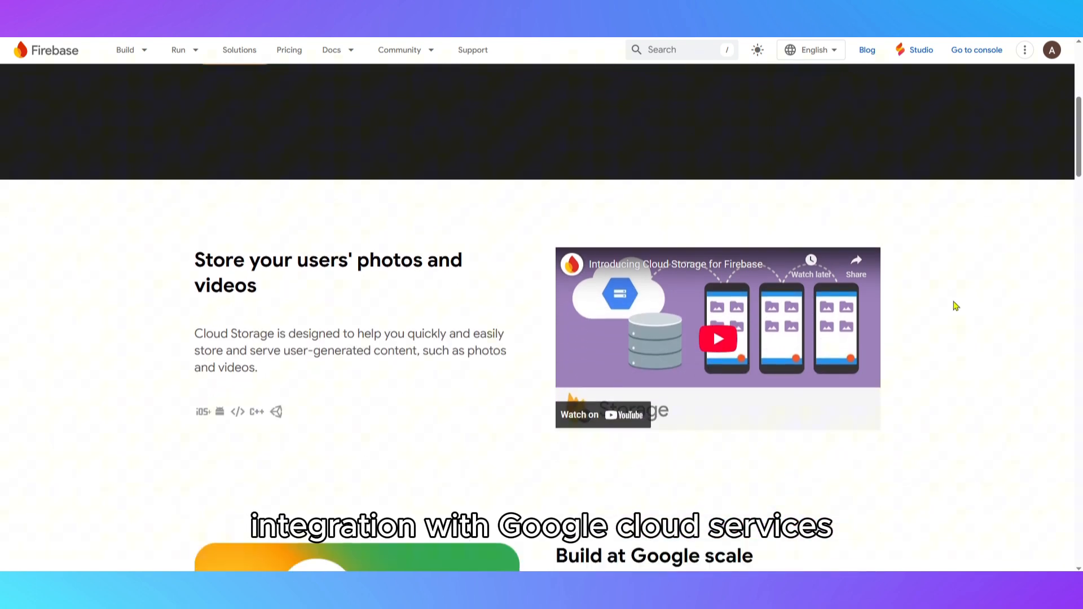
scroll(down, 3)
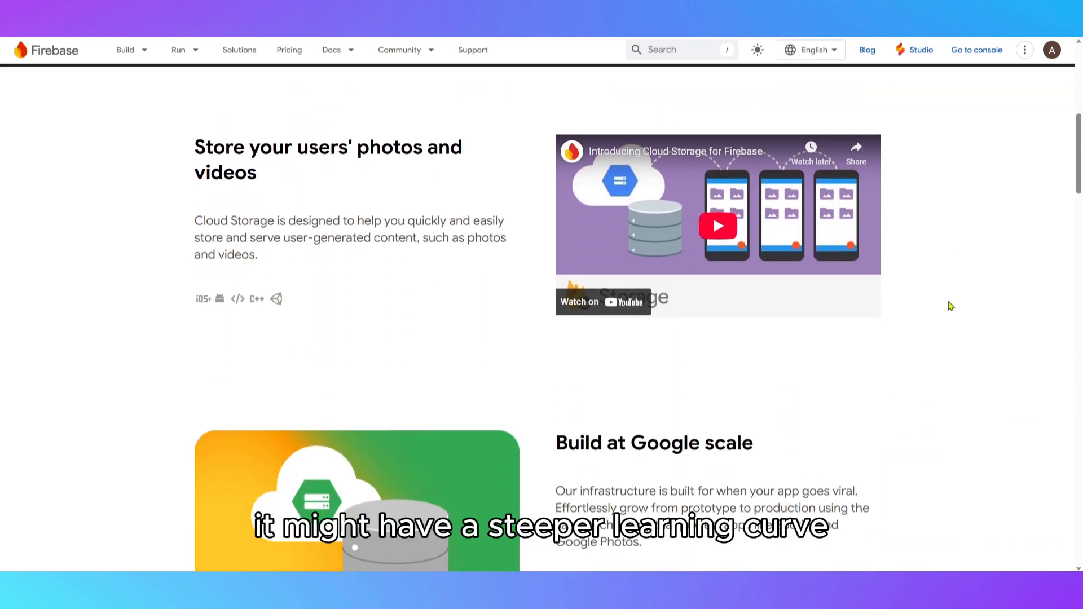
scroll(down, 3)
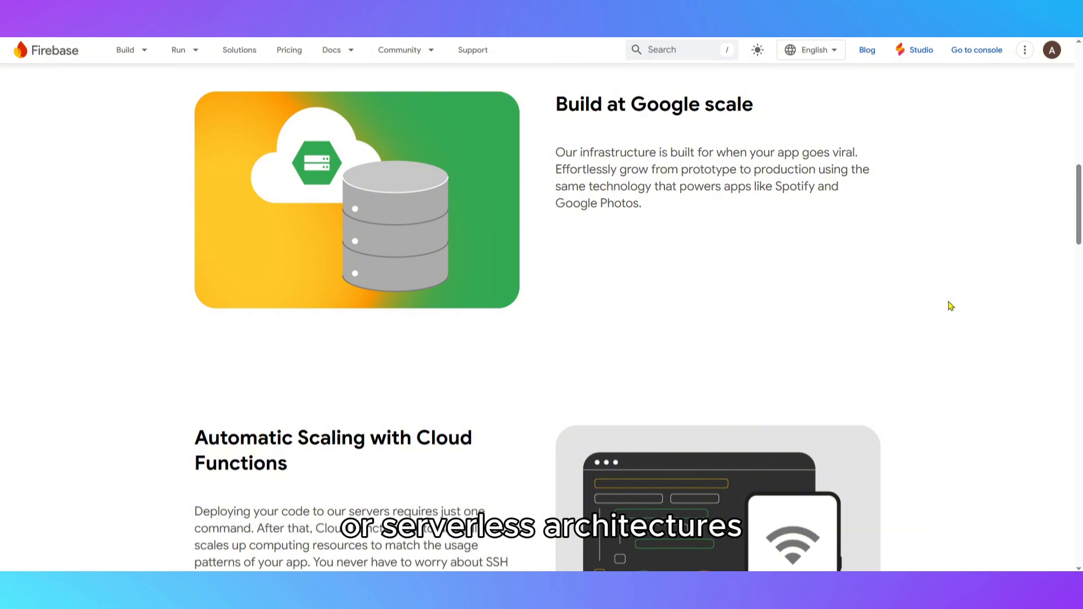
scroll(down, 3)
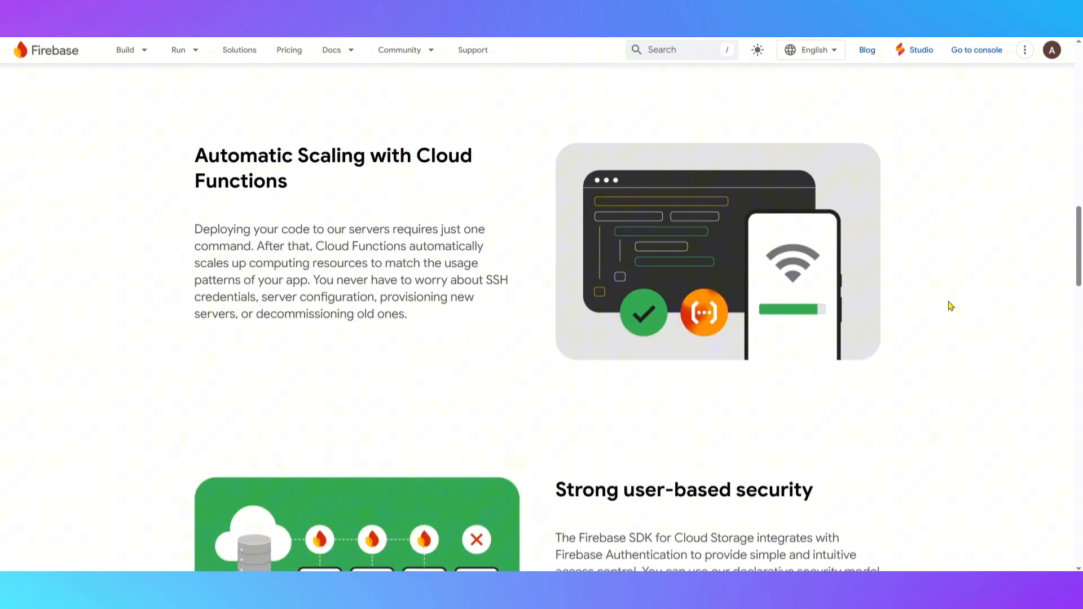
scroll(down, 3)
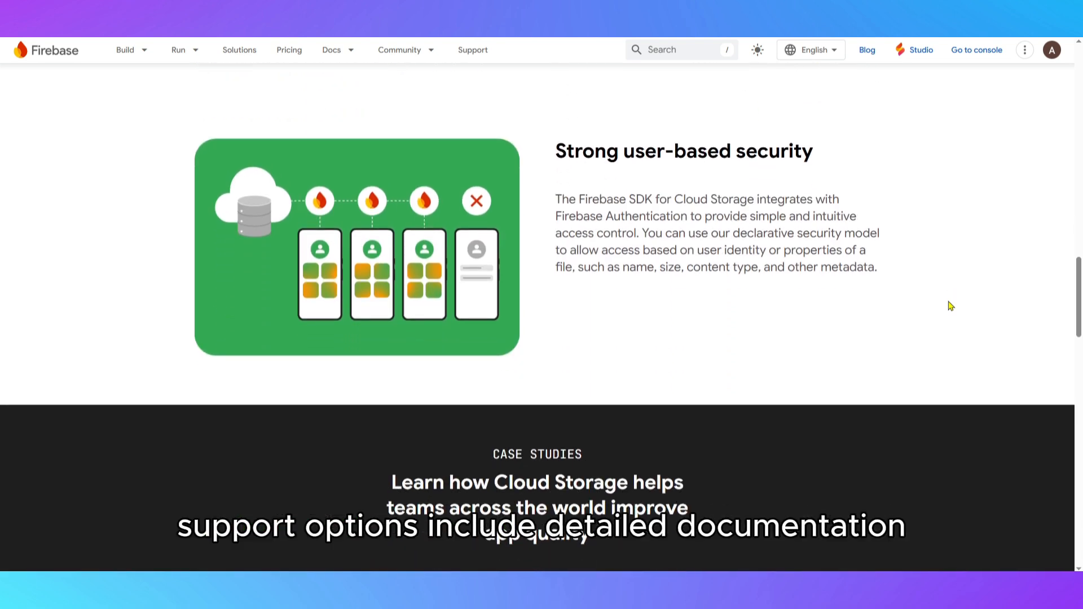
scroll(down, 3)
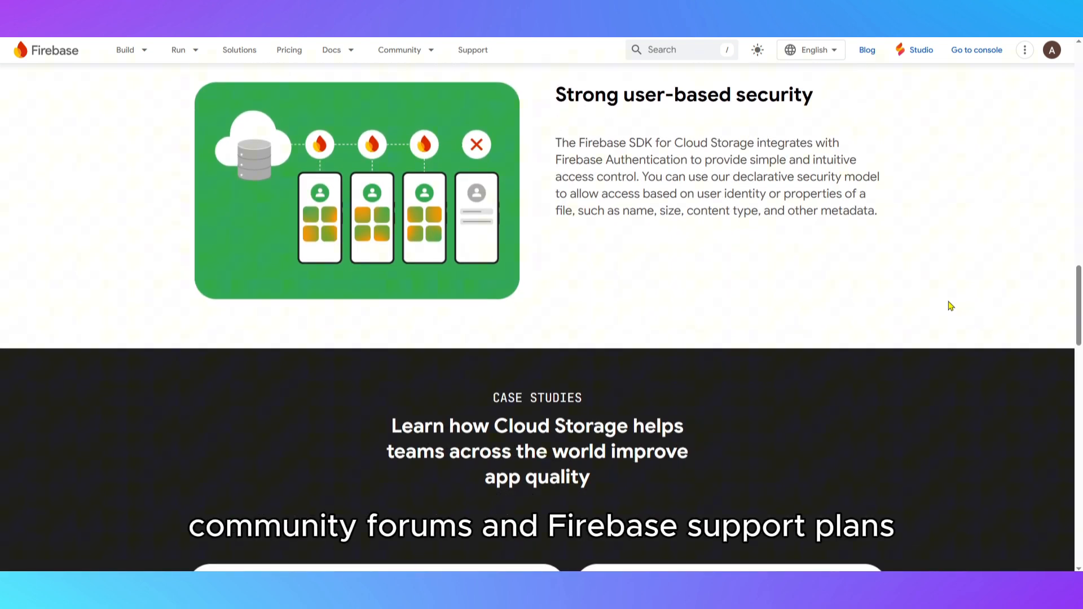
Continue past the case studies to the All Firebase products list.
scroll(down, 3)
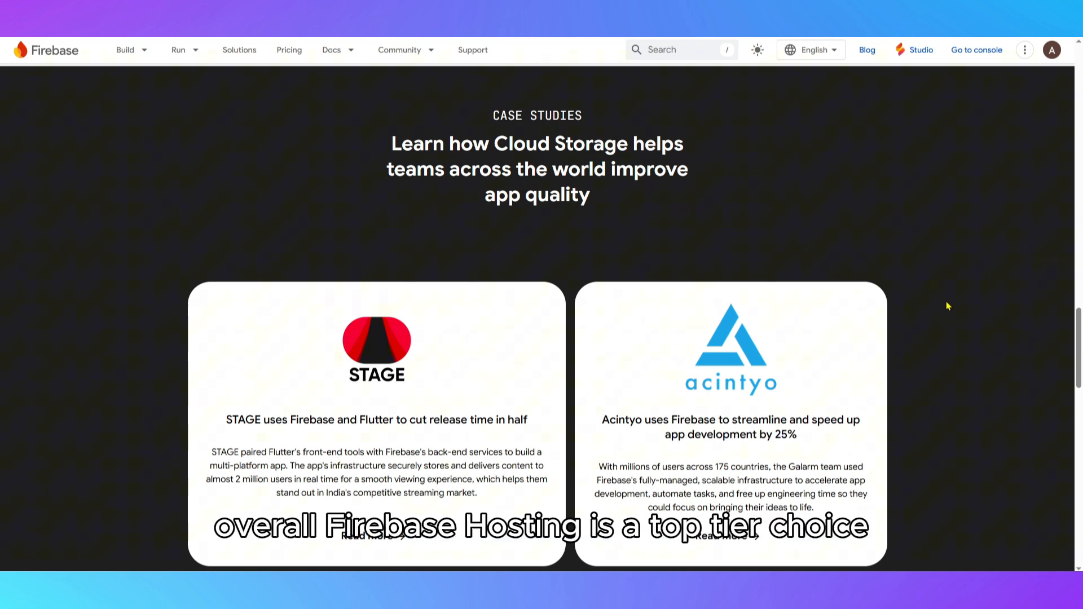
scroll(down, 3)
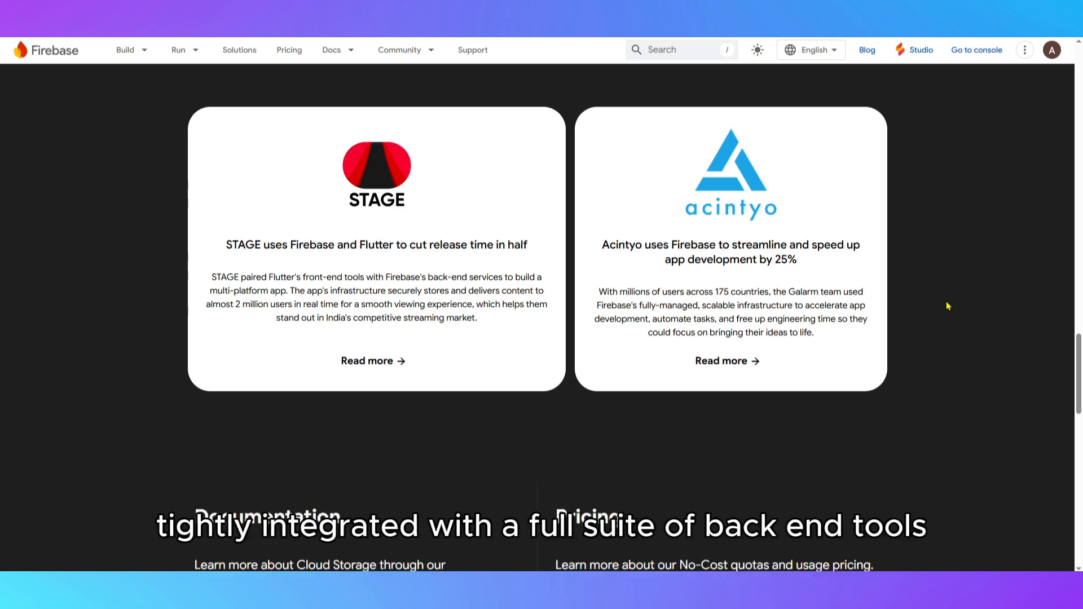
scroll(down, 3)
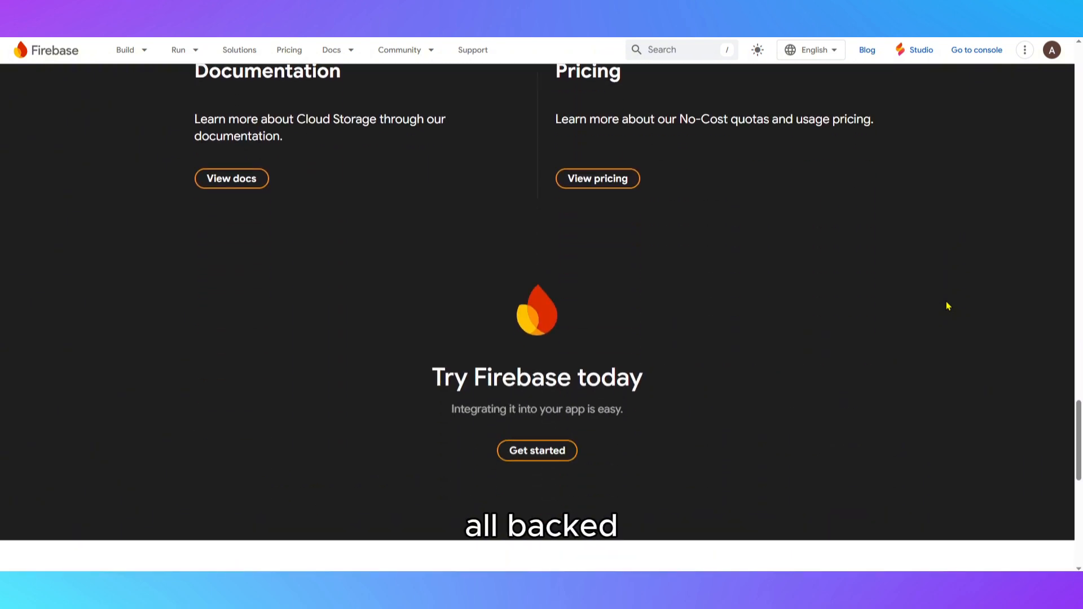
scroll(down, 3)
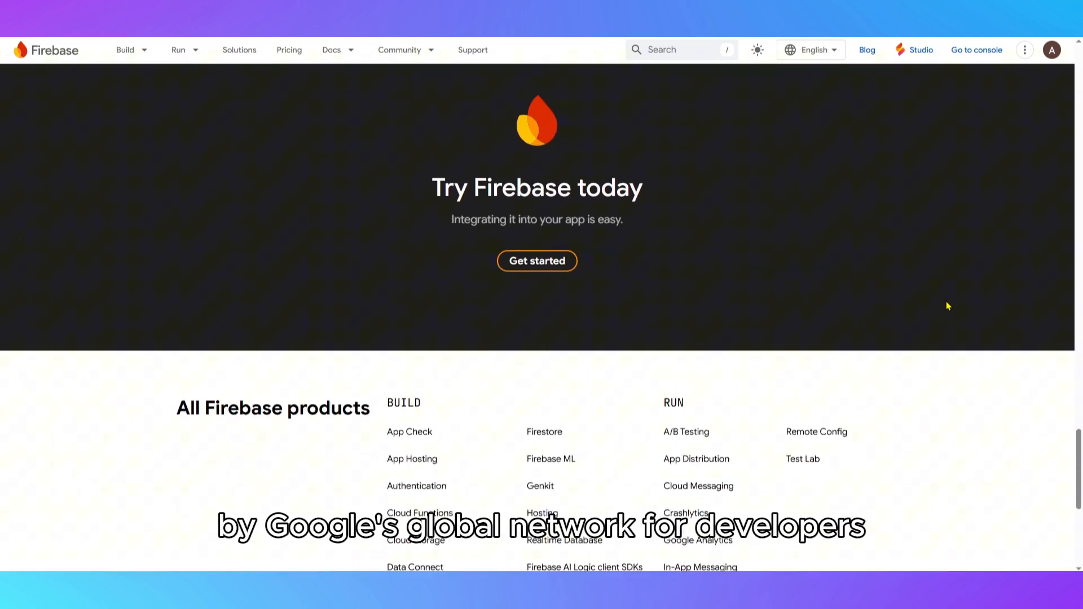
scroll(down, 3)
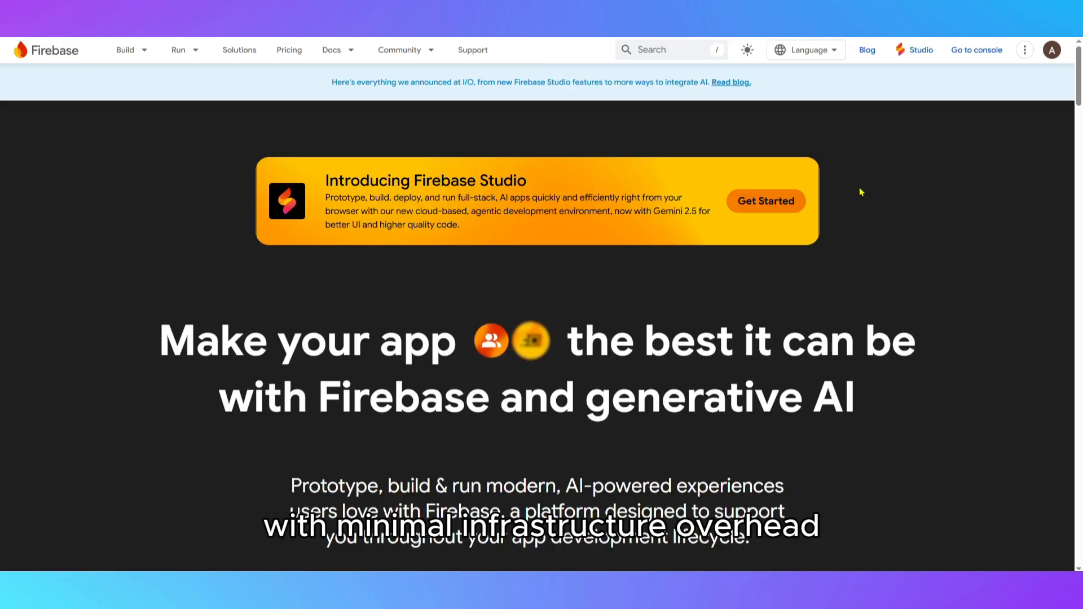
View the Community menu and then the Docs menu in the homepage's top navigation bar.
click(399, 50)
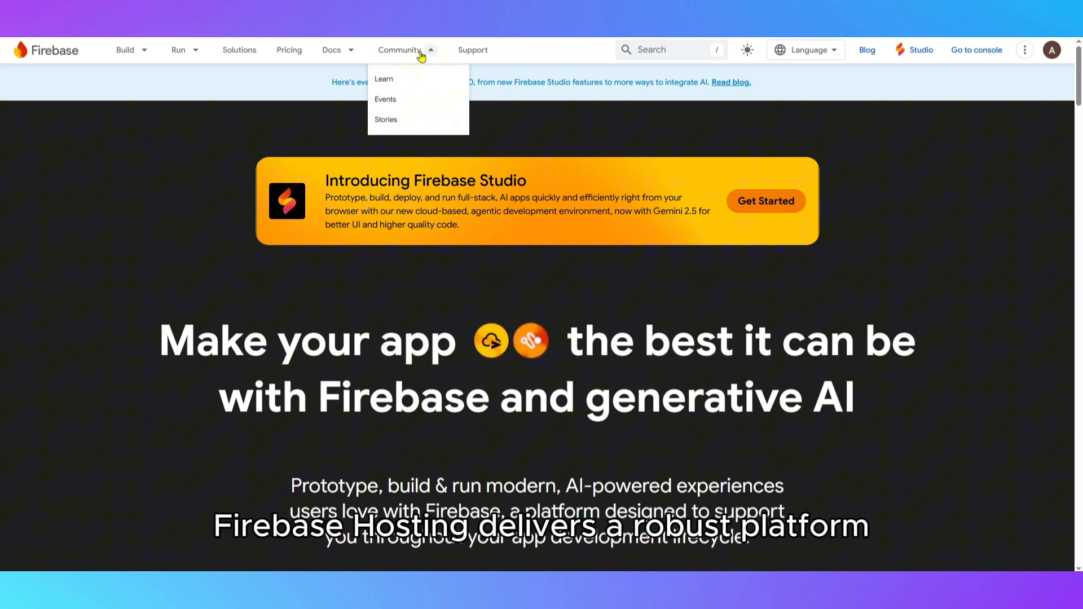
click(331, 50)
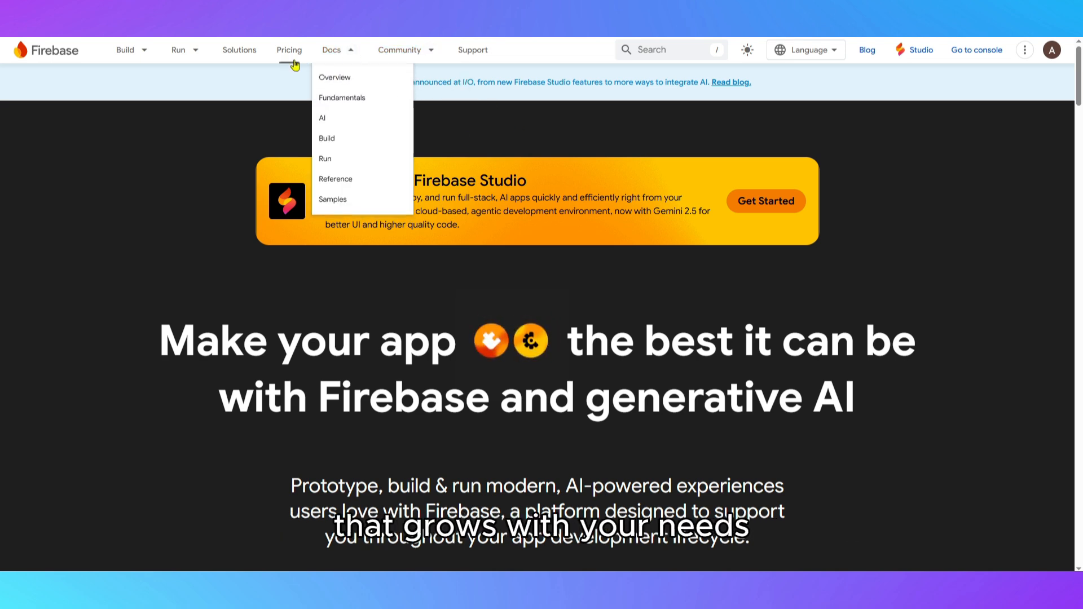